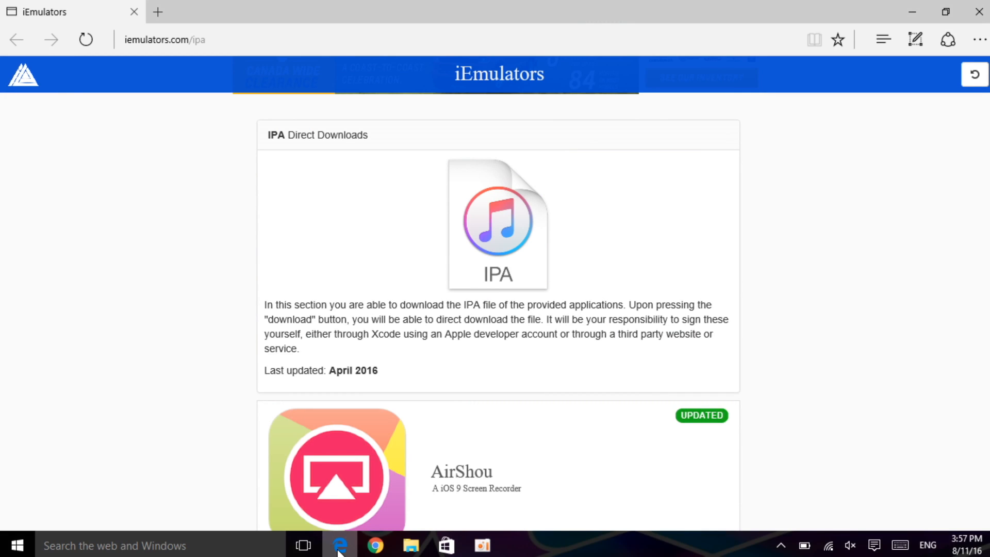
pyautogui.moveTo(829, 231)
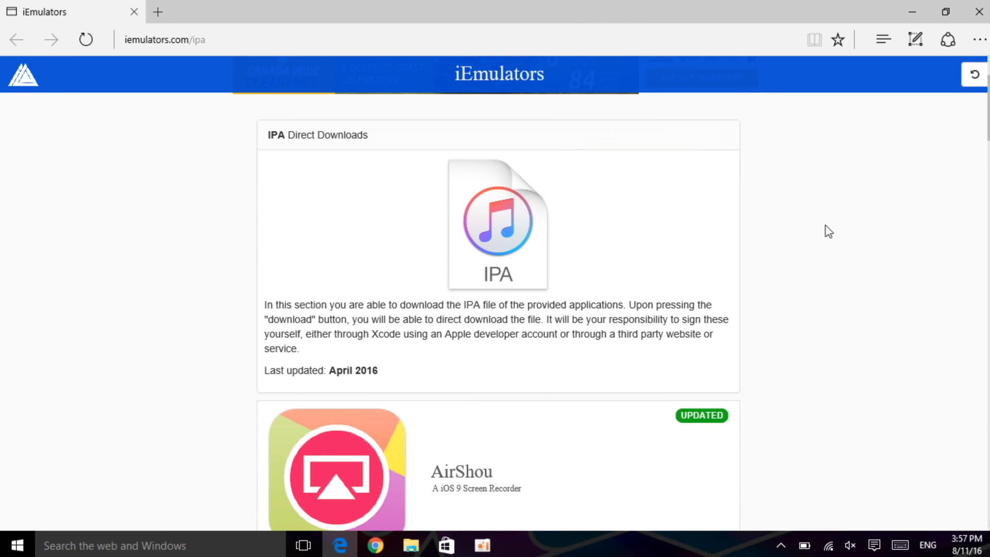
# - Download GBA4iOS 2.1.ipa from its details window and dismiss the download-finished notice
pyautogui.scroll(-3)
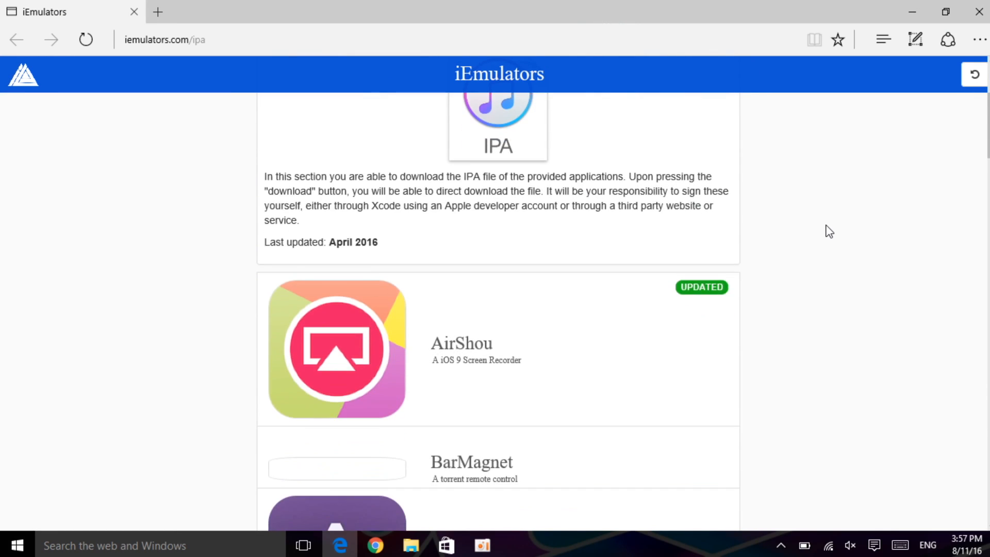
pyautogui.scroll(-3)
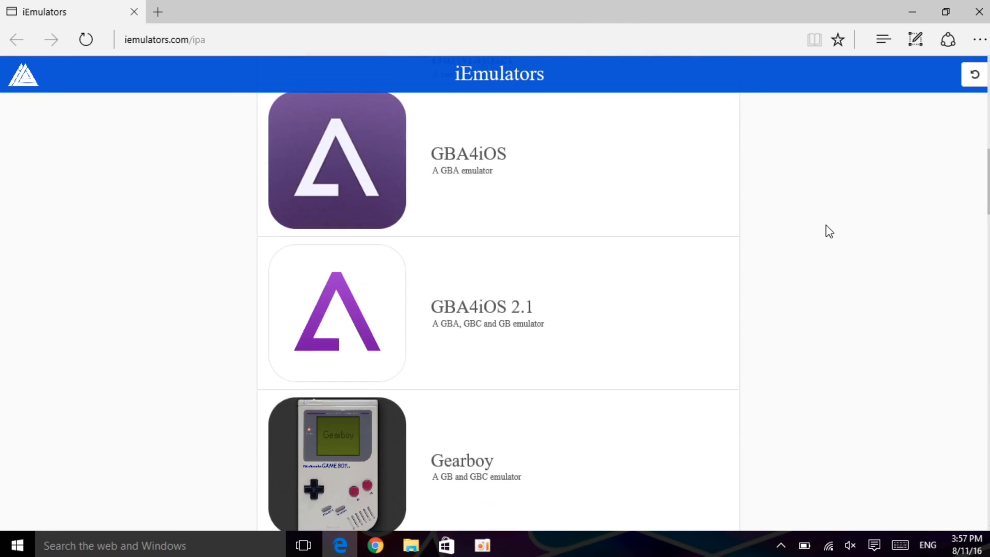
pyautogui.scroll(-3)
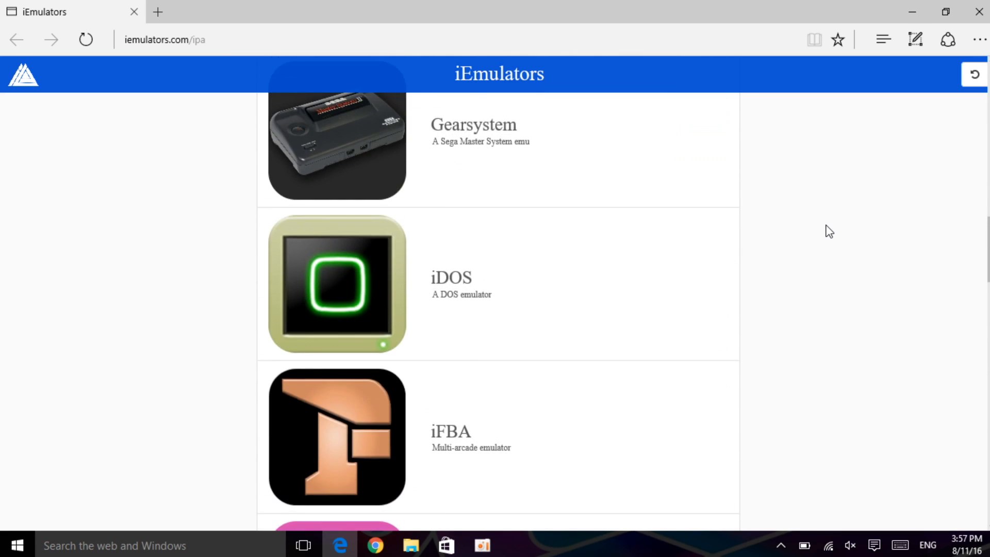
pyautogui.scroll(-3)
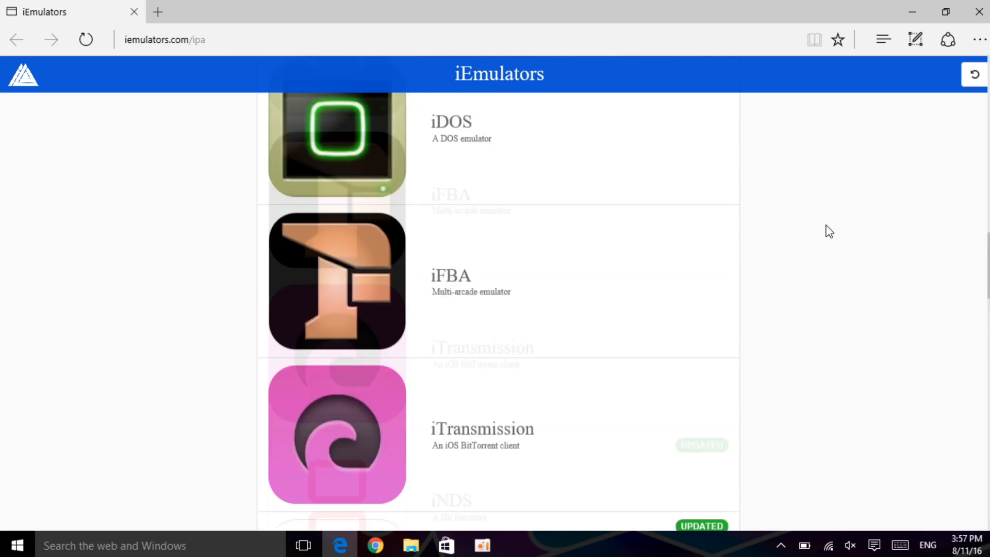
pyautogui.scroll(-3)
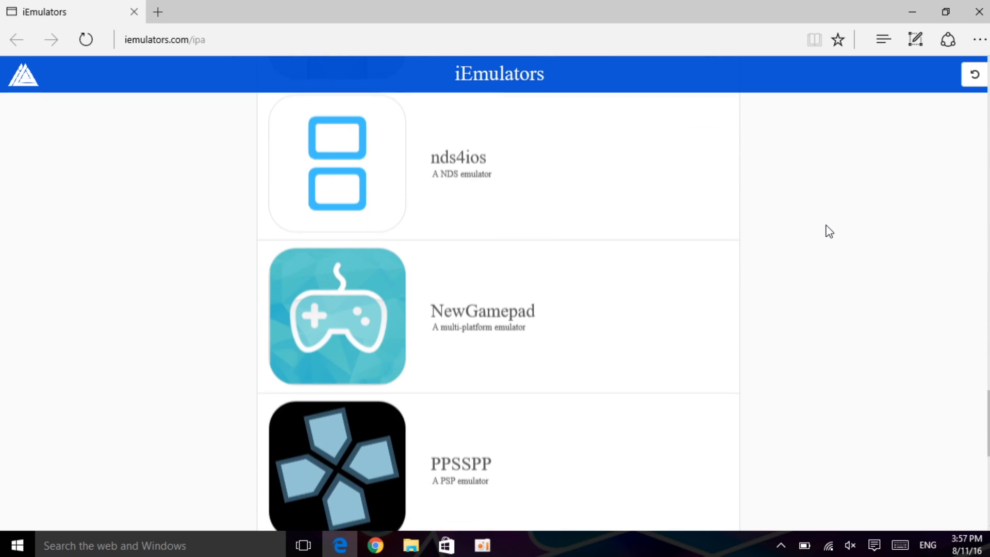
pyautogui.scroll(-3)
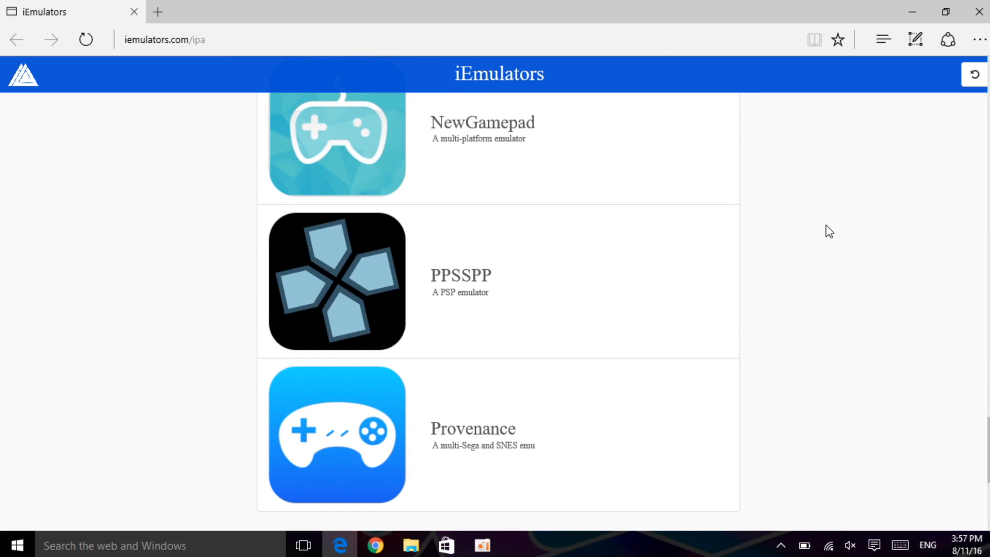
pyautogui.scroll(-3)
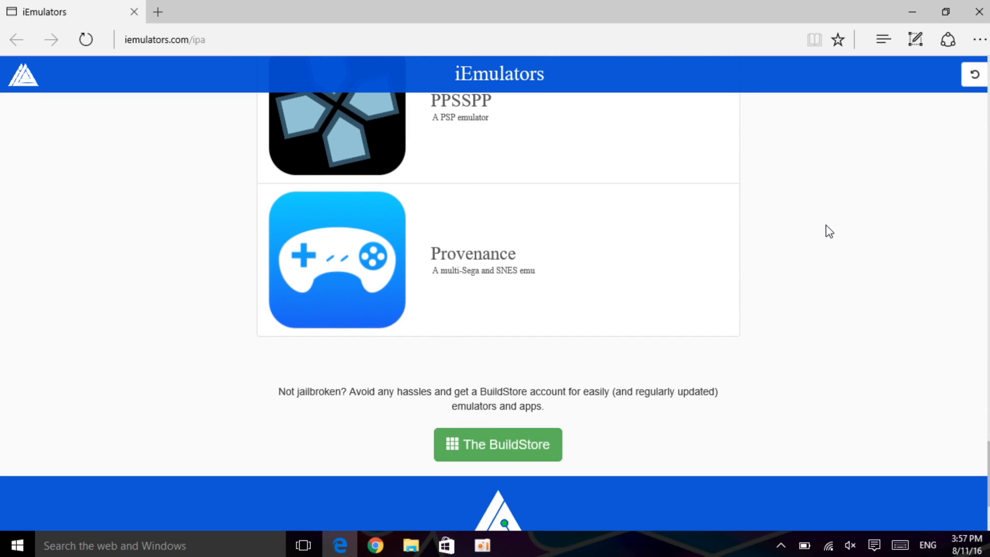
pyautogui.scroll(3)
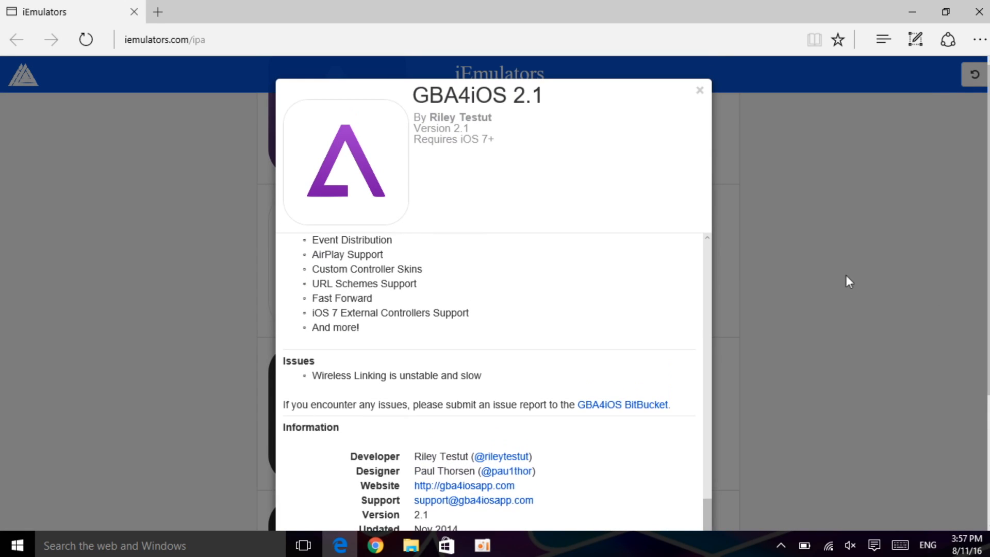
pyautogui.scroll(-3)
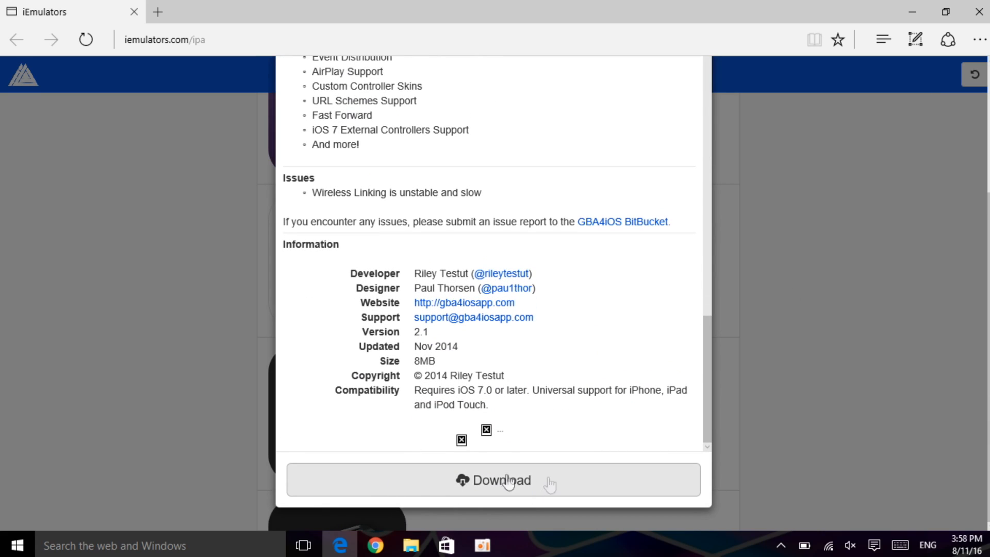
pyautogui.click(493, 479)
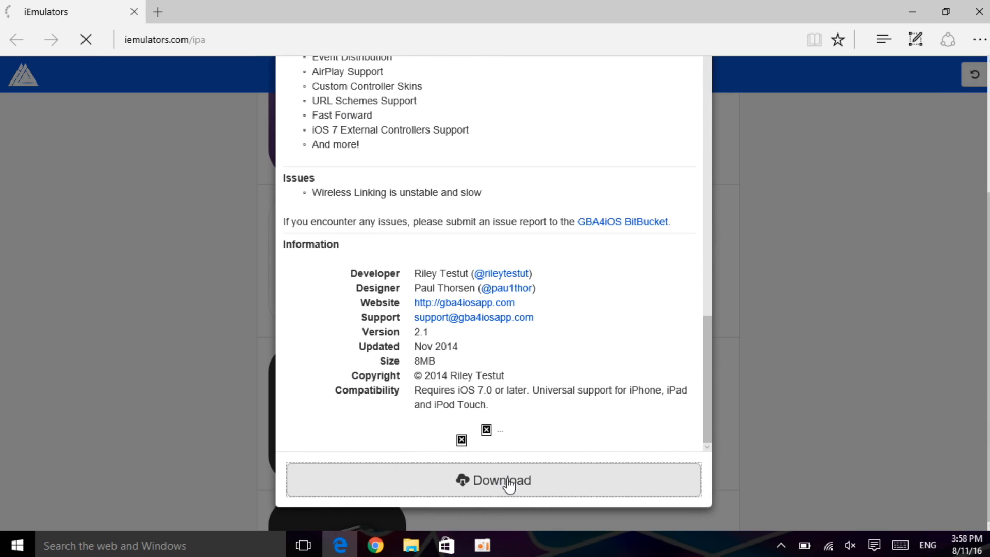
pyautogui.click(494, 480)
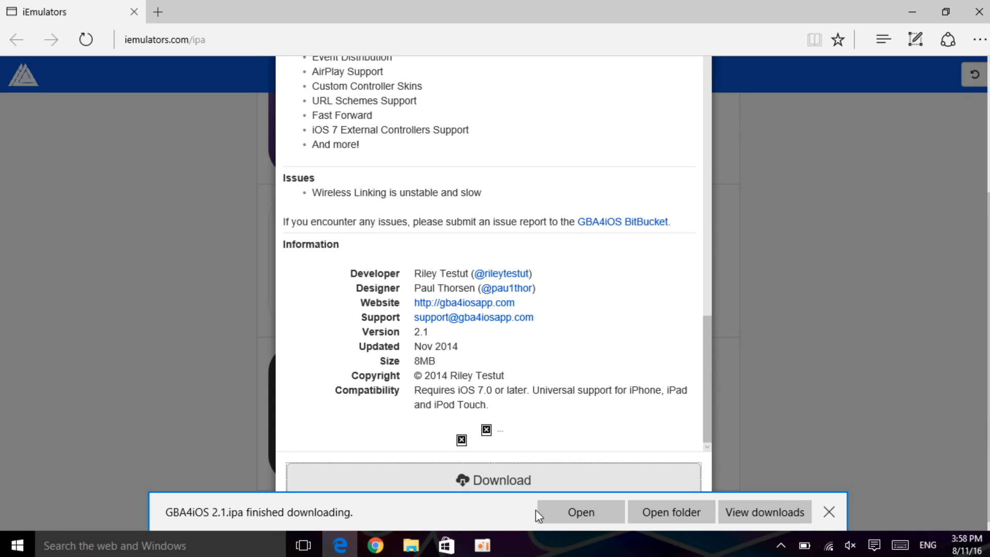
pyautogui.click(829, 511)
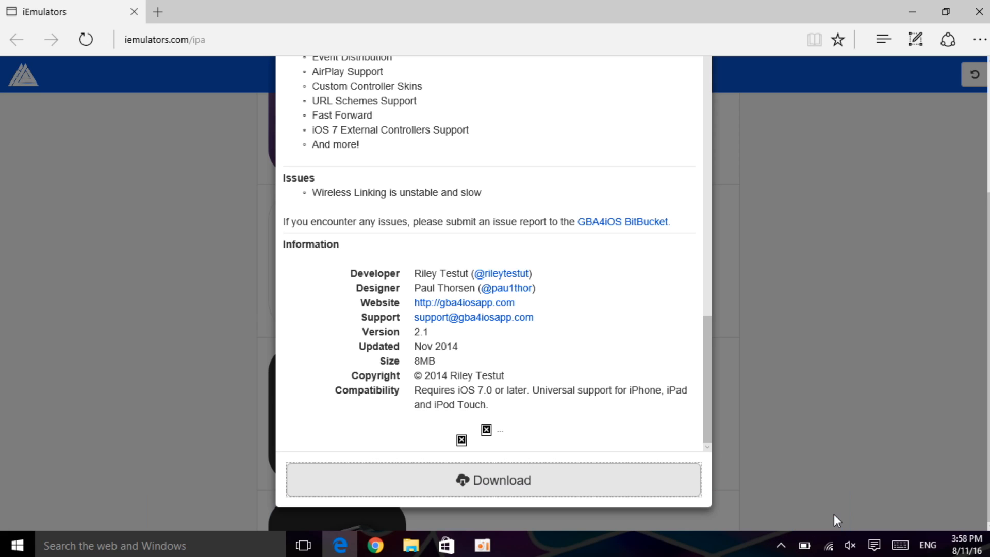
pyautogui.moveTo(852, 249)
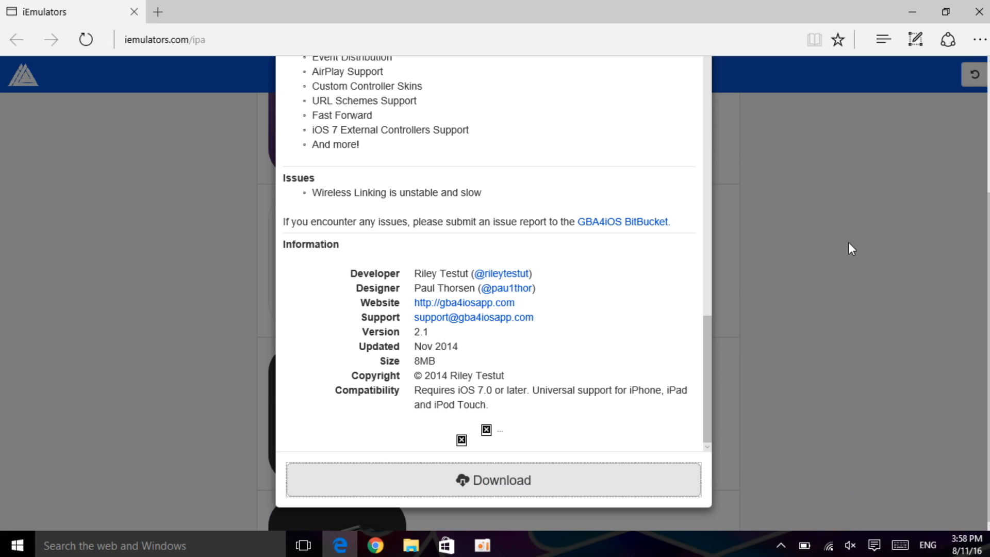
pyautogui.scroll(3)
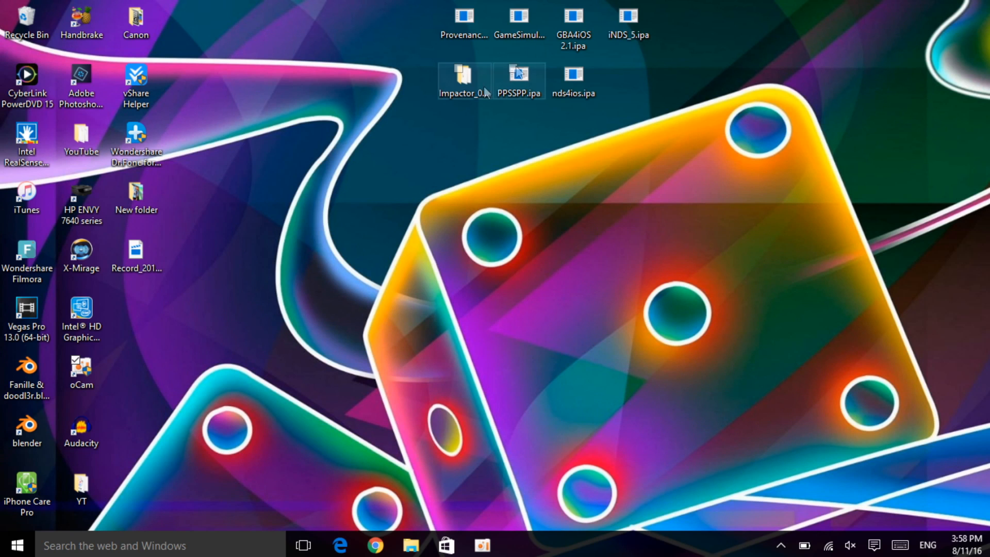
# - Launch Impactor.exe from the Impactor_0.9.31 folder on the desktop
pyautogui.doubleClick(464, 80)
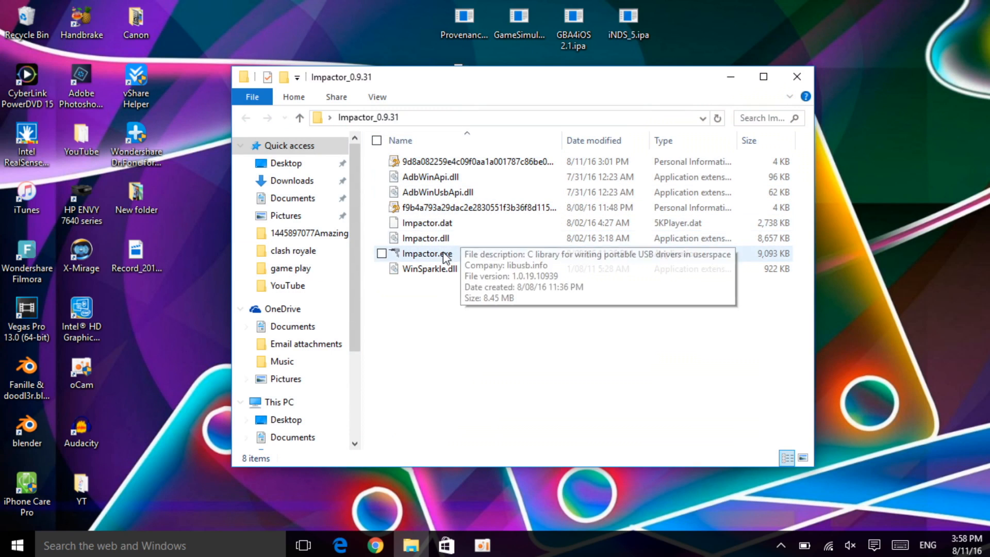
pyautogui.click(426, 254)
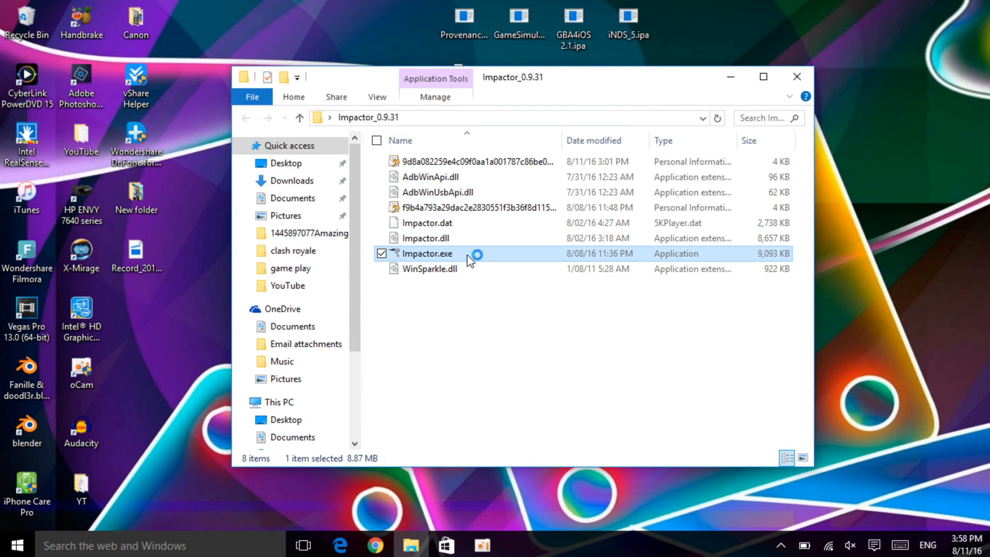
pyautogui.doubleClick(427, 254)
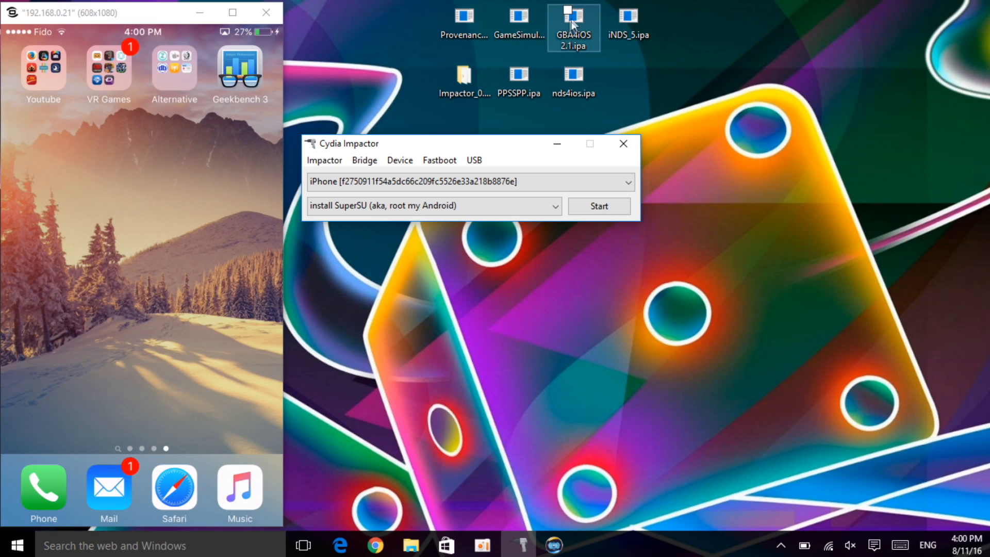
# - Sideload GBA4iOS 2.1.ipa with the Apple ID password confirmed, then start installing iNDS_5.ipa
pyautogui.click(599, 206)
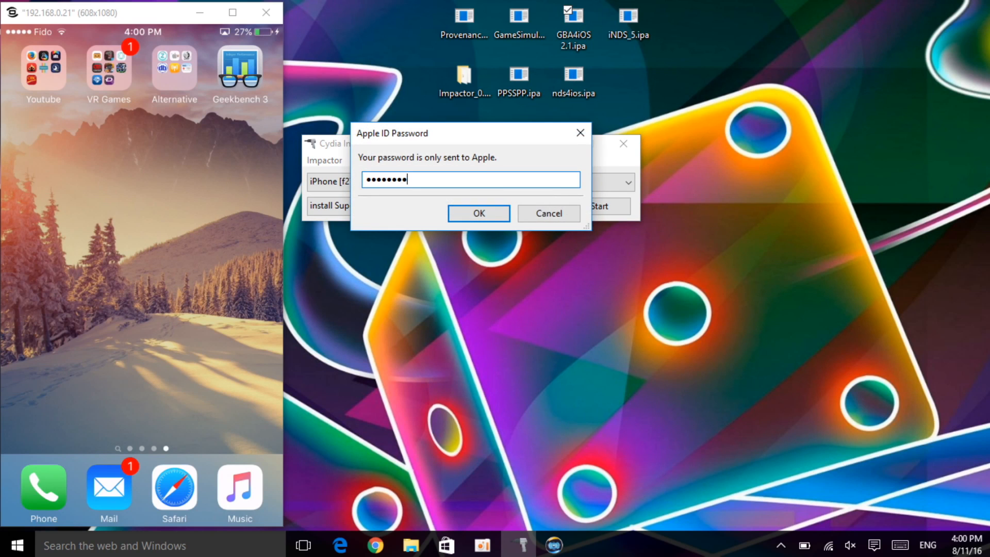
pyautogui.click(478, 212)
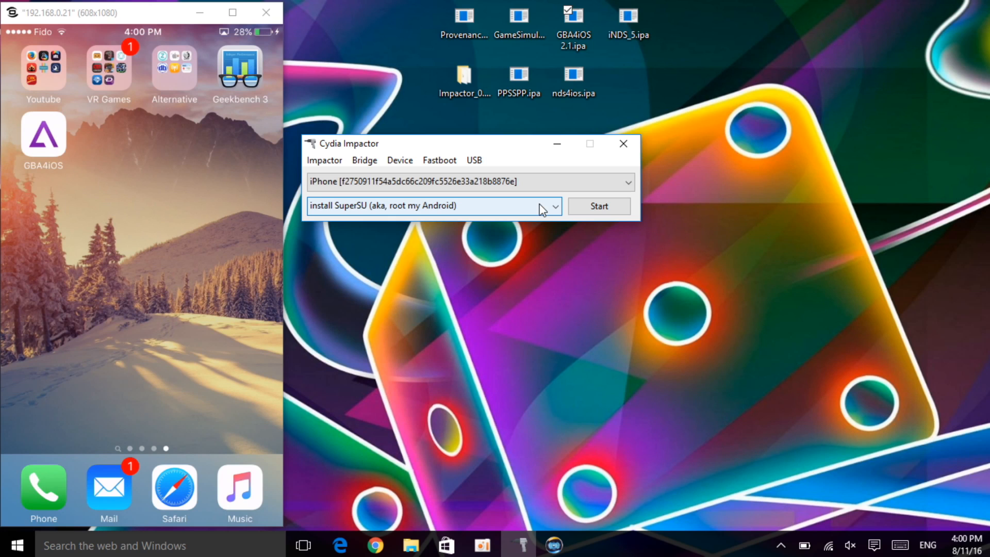
pyautogui.moveTo(640, 63)
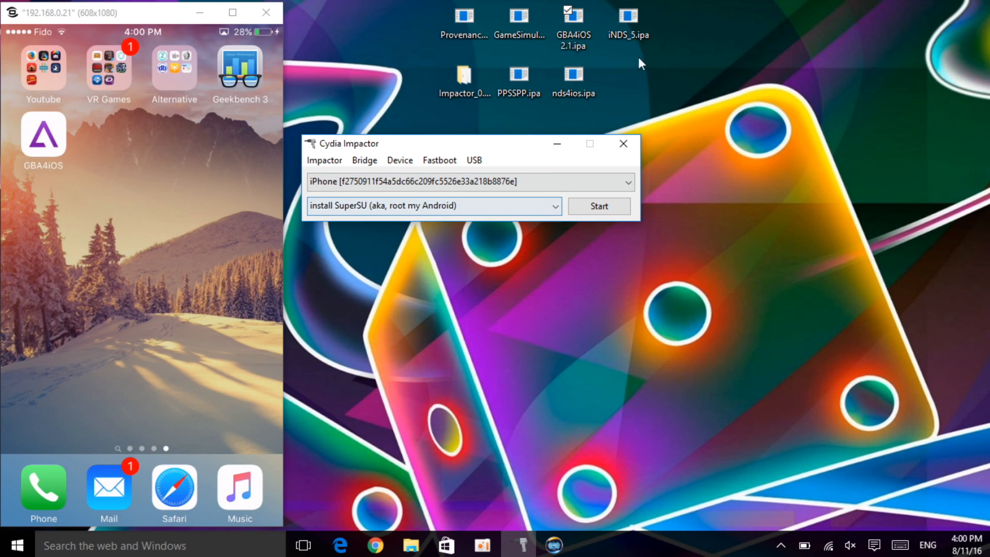
pyautogui.click(598, 206)
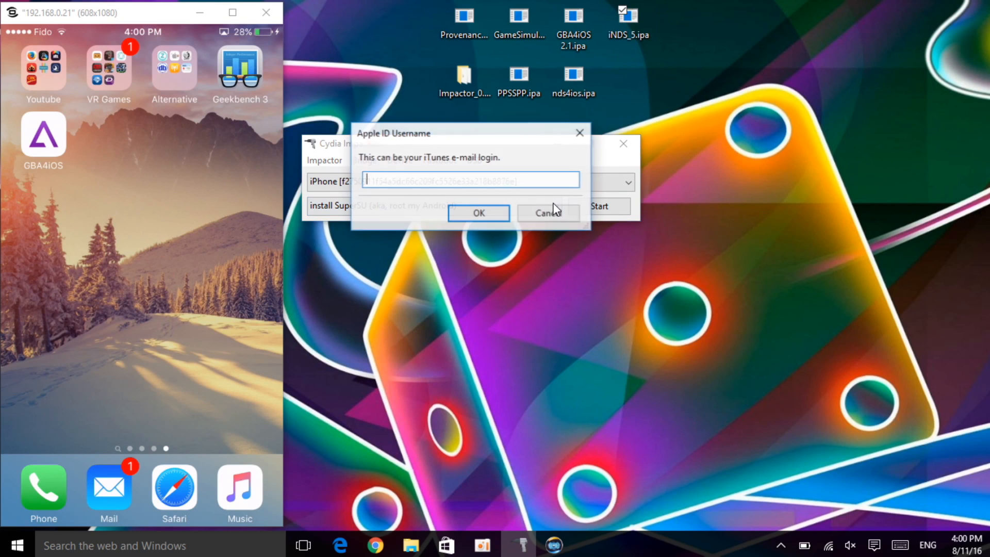
pyautogui.click(547, 212)
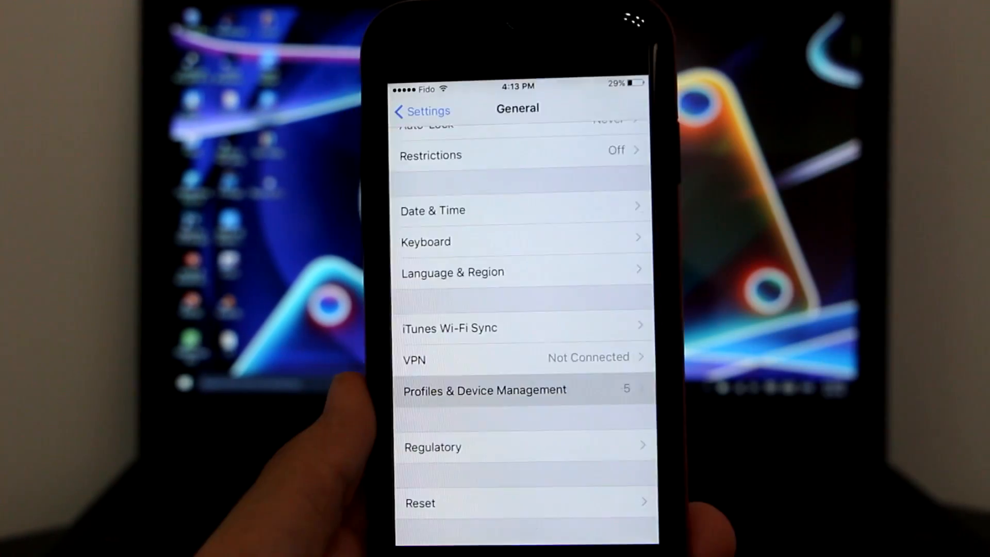
# - Trust the sideloading developer profile under Profiles & Device Management
pyautogui.click(484, 389)
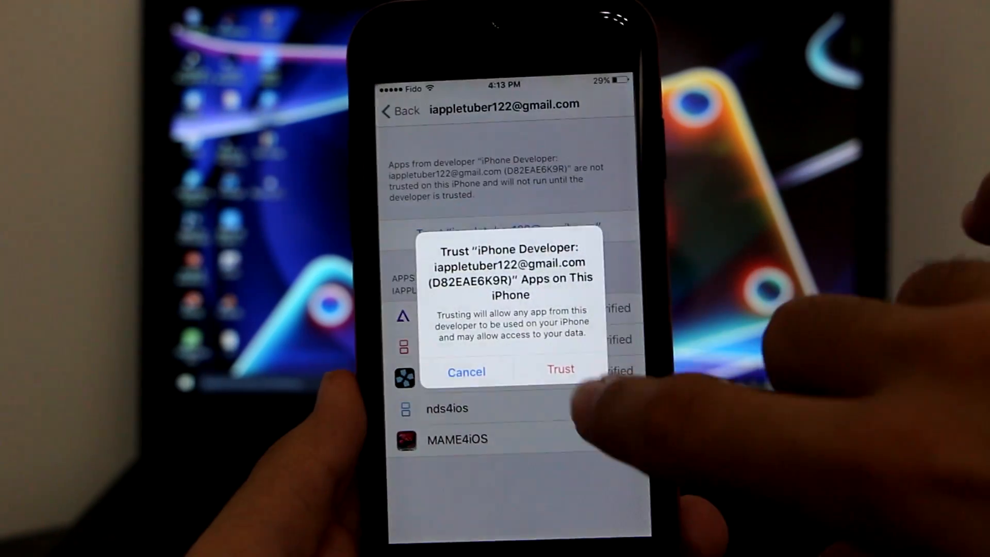
pyautogui.click(560, 371)
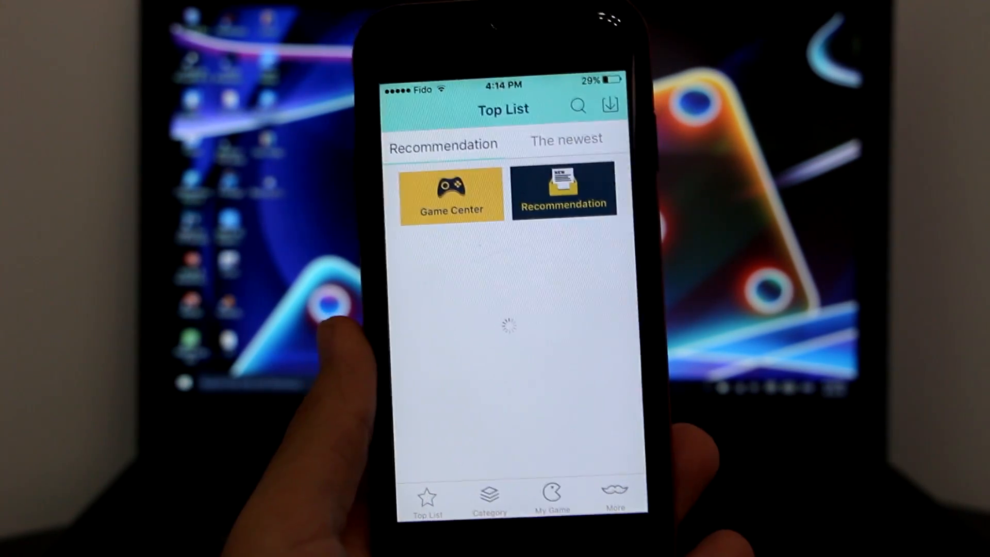
# - Confirm New Gamepad launches, then switch to Safari from the home screen
pyautogui.click(489, 499)
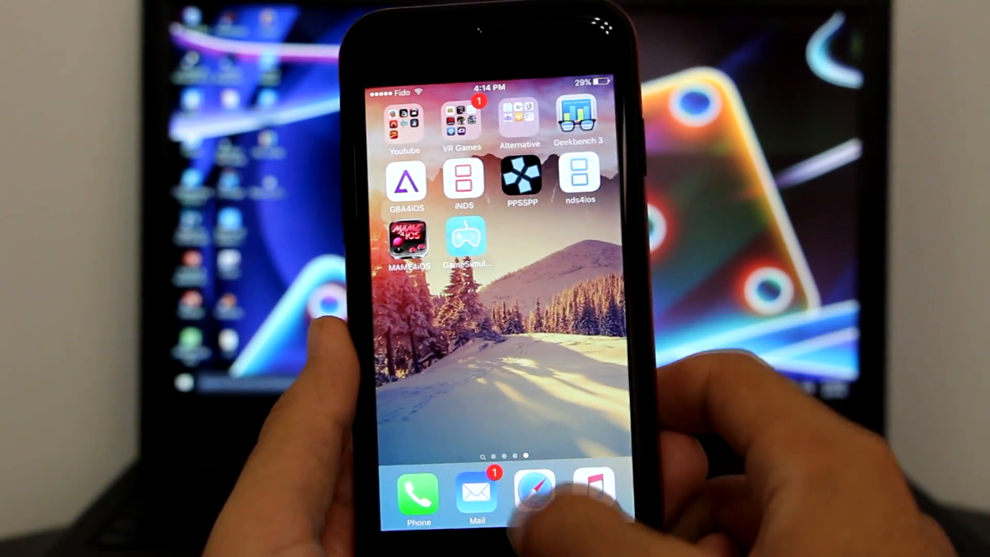
pyautogui.click(534, 489)
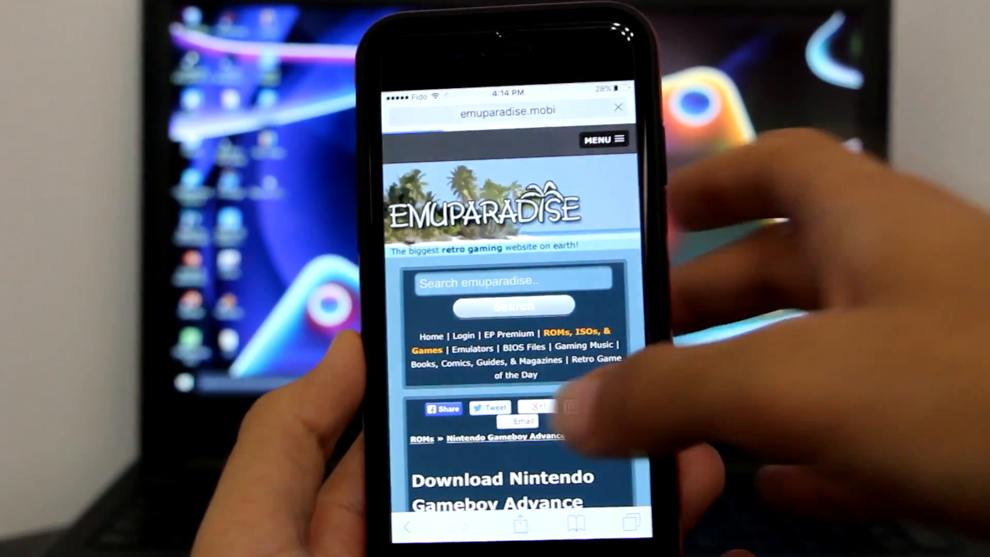
# - Scroll the Emuparadise Pokemon Emerald page down to its Download Link section
pyautogui.scroll(-3)
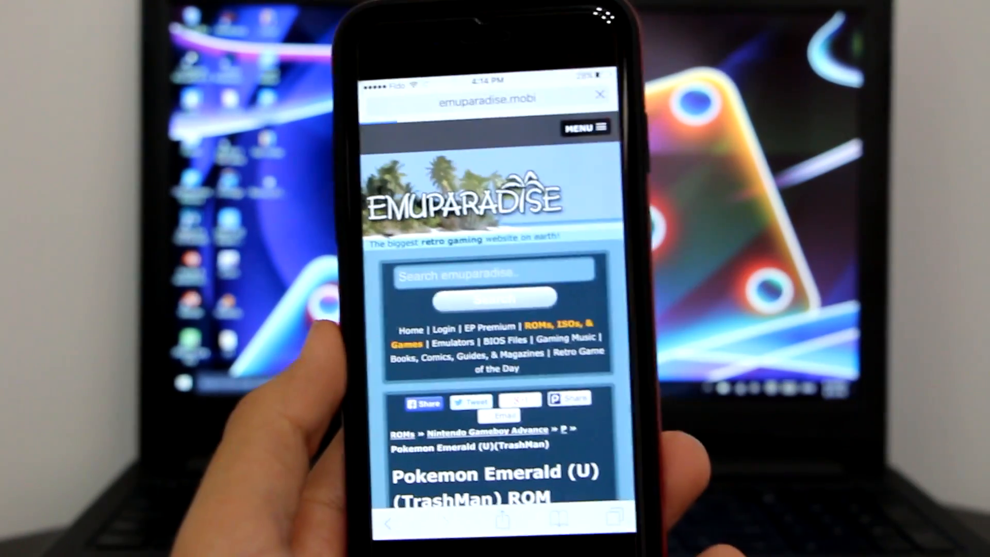
pyautogui.scroll(-3)
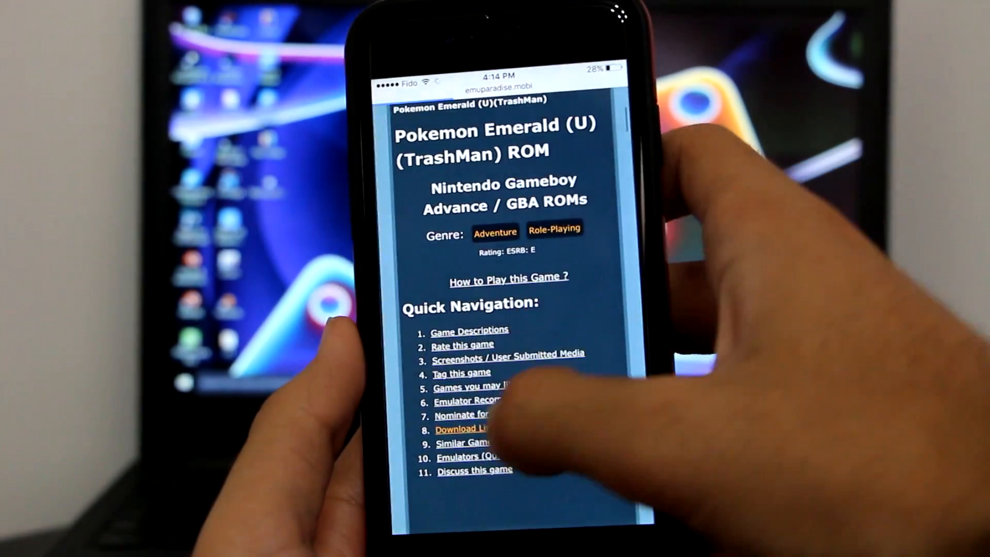
pyautogui.scroll(-3)
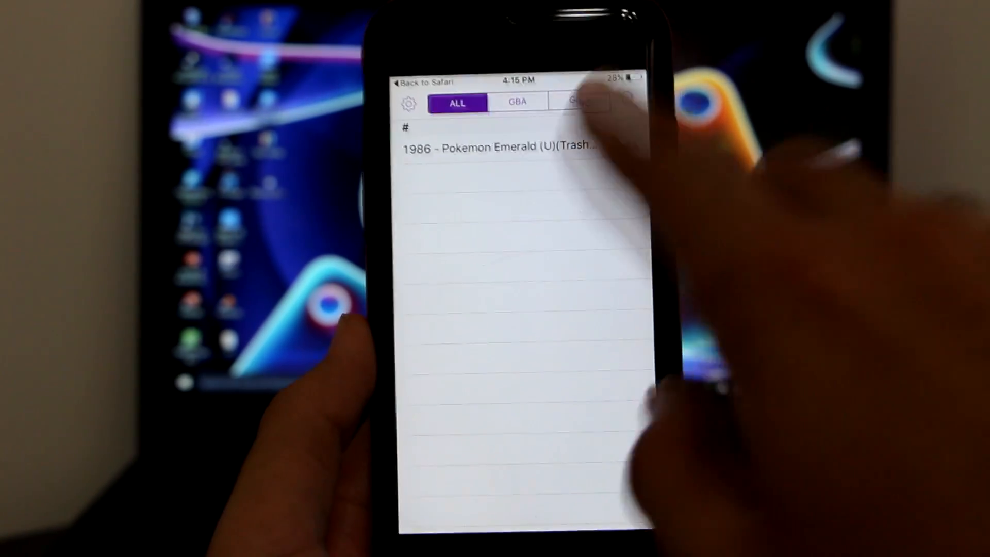
# - Launch the Pokemon Emerald ROM from GBA4iOS's ALL list
pyautogui.click(499, 148)
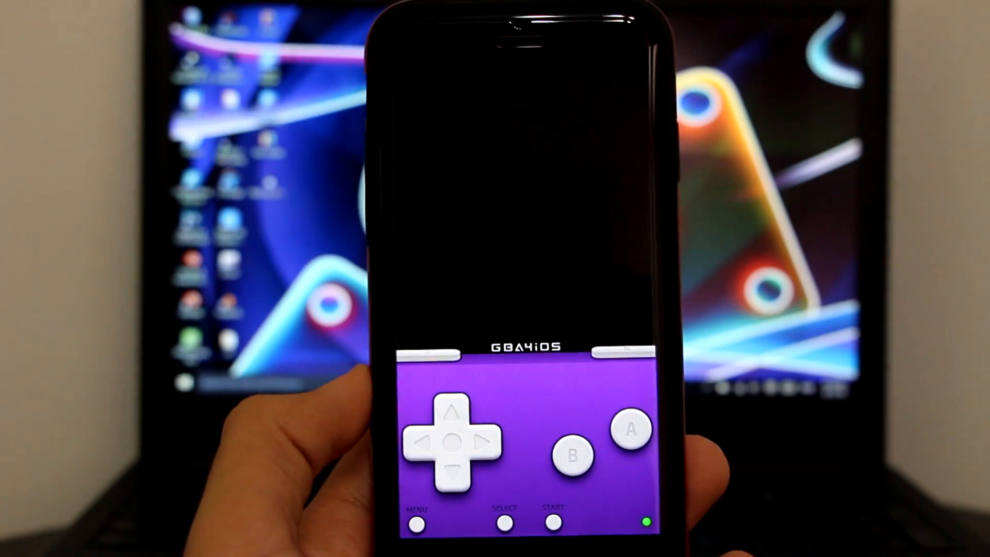